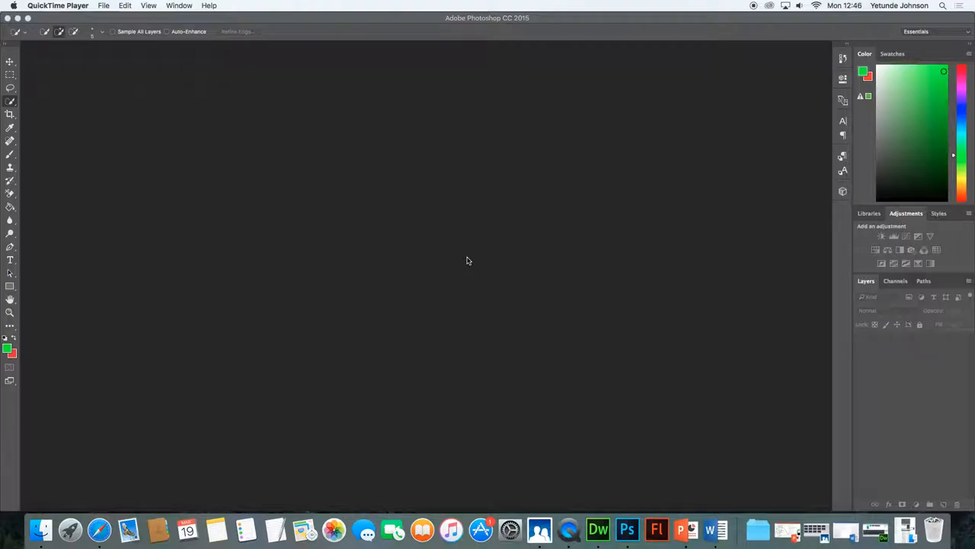
pyautogui.moveTo(465, 257)
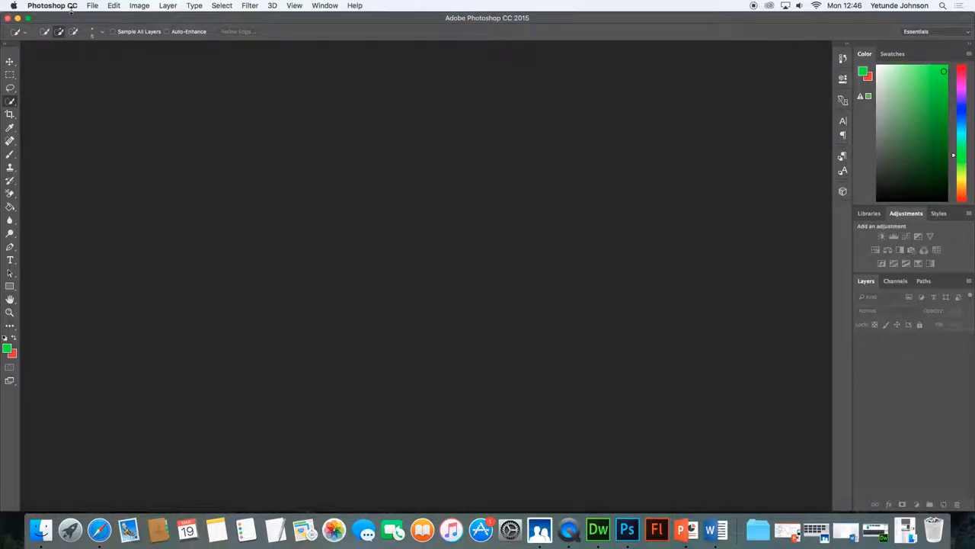
# Step: Show the Open dialog on the Downloads folder from the File menu
pyautogui.click(92, 5)
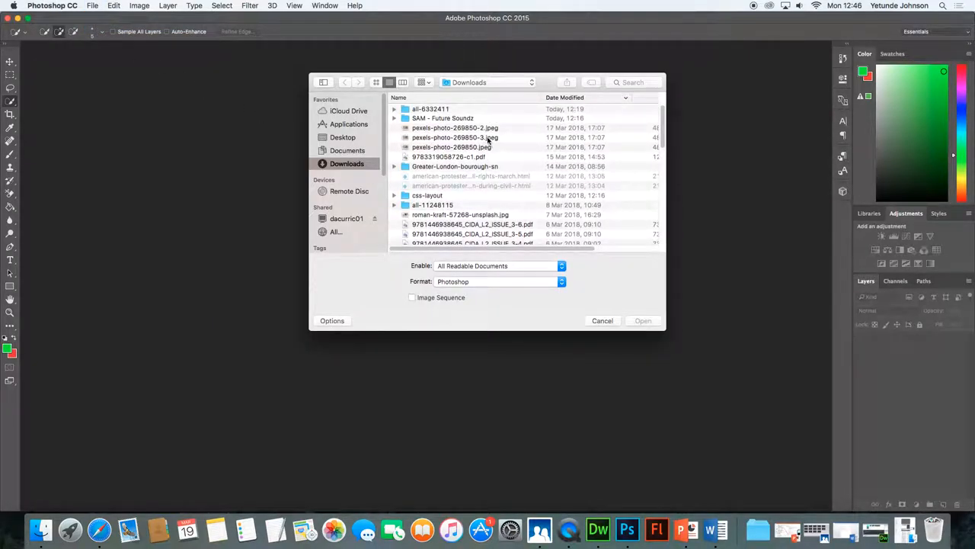
# Step: Open pexels-photo-269850-3.jpeg, the world map photo with pinned flags
pyautogui.click(644, 320)
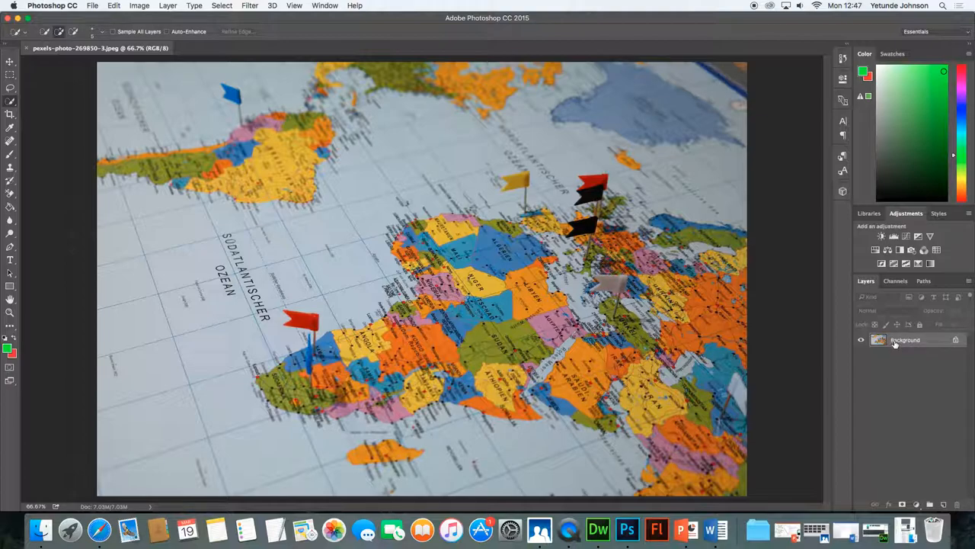
# Step: Duplicate the Background layer as a new layer named map2
pyautogui.rightClick(905, 340)
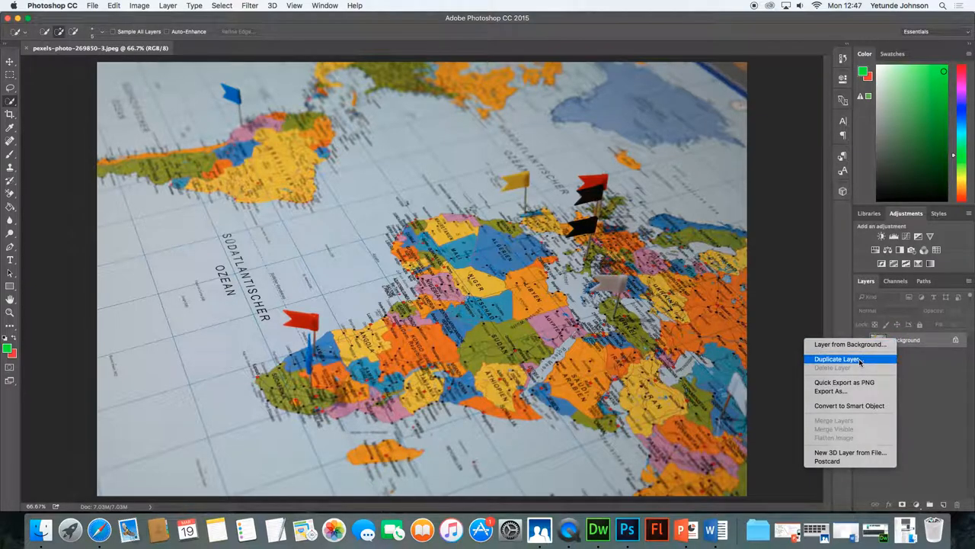
pyautogui.click(837, 359)
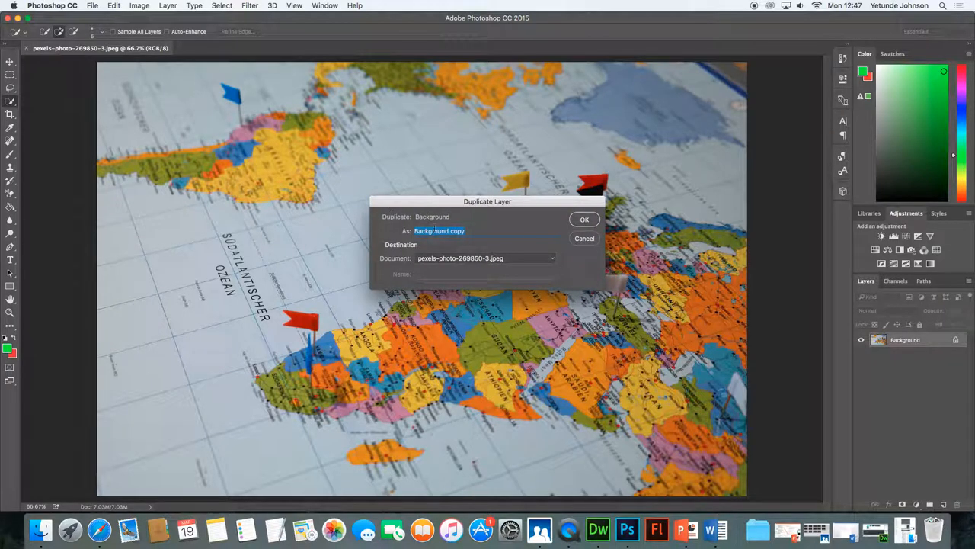
pyautogui.write('map23')
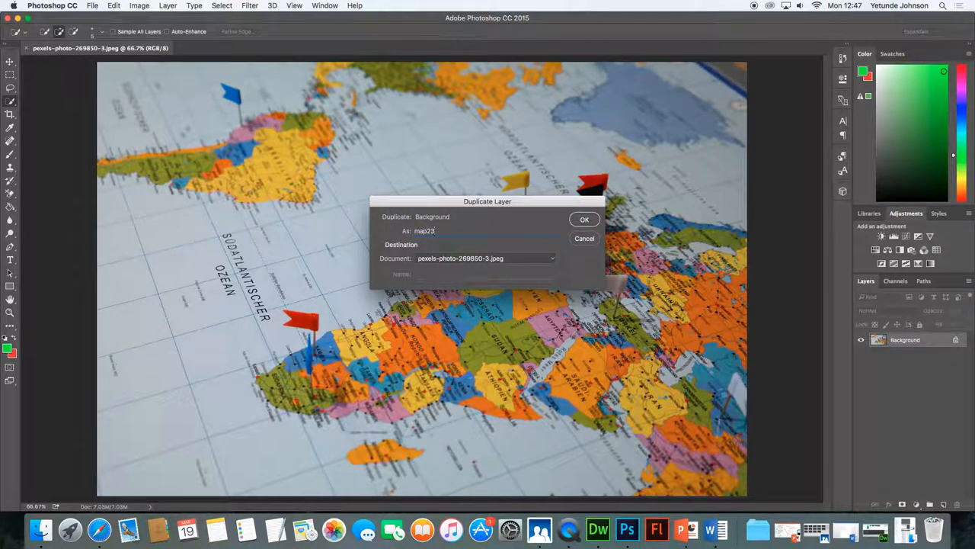
pyautogui.press('Backspace')
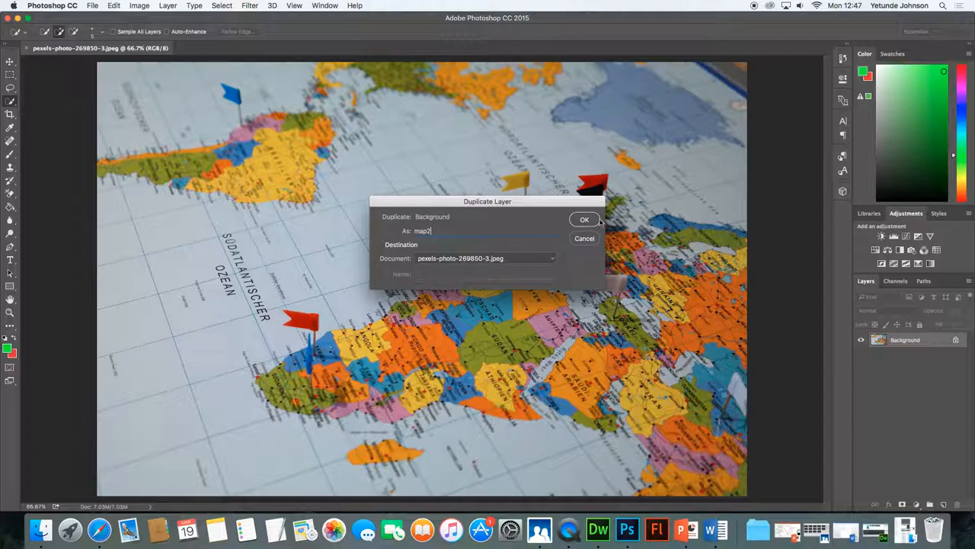
pyautogui.click(585, 219)
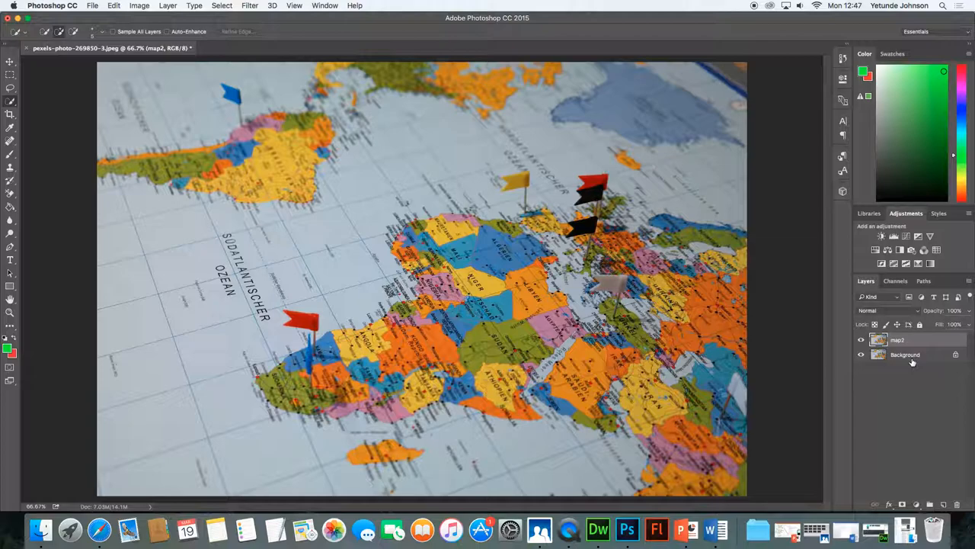
pyautogui.moveTo(913, 339)
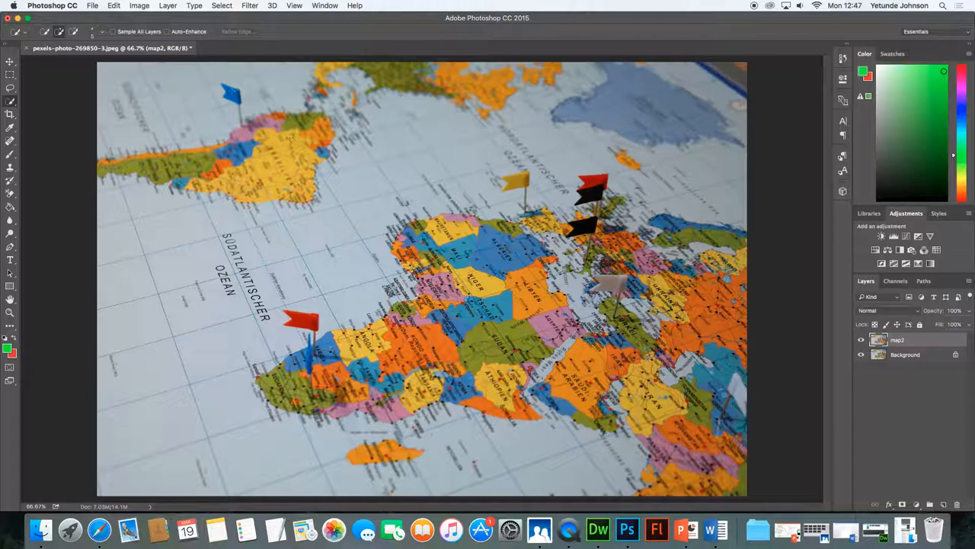
# Step: Apply a Black & White adjustment with the Default preset to map2
pyautogui.click(139, 5)
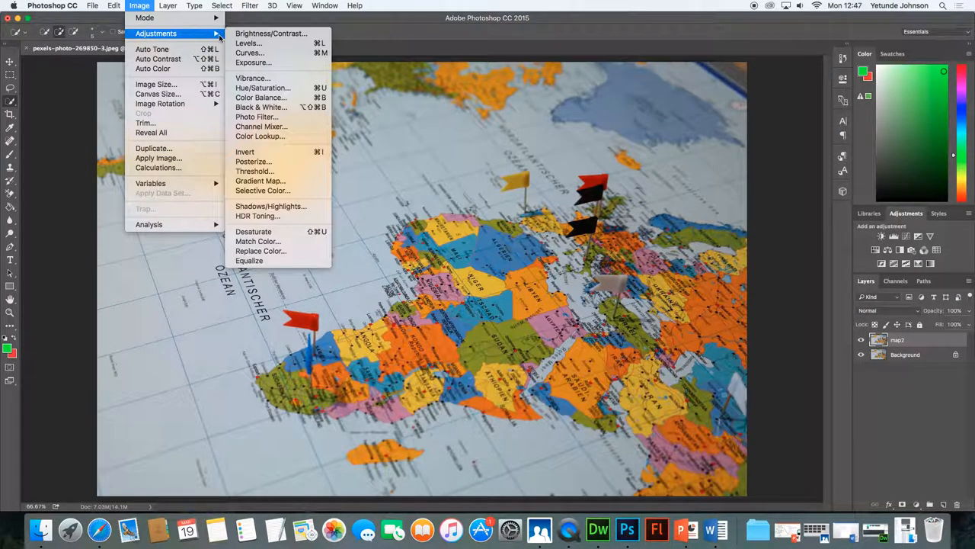
pyautogui.click(260, 107)
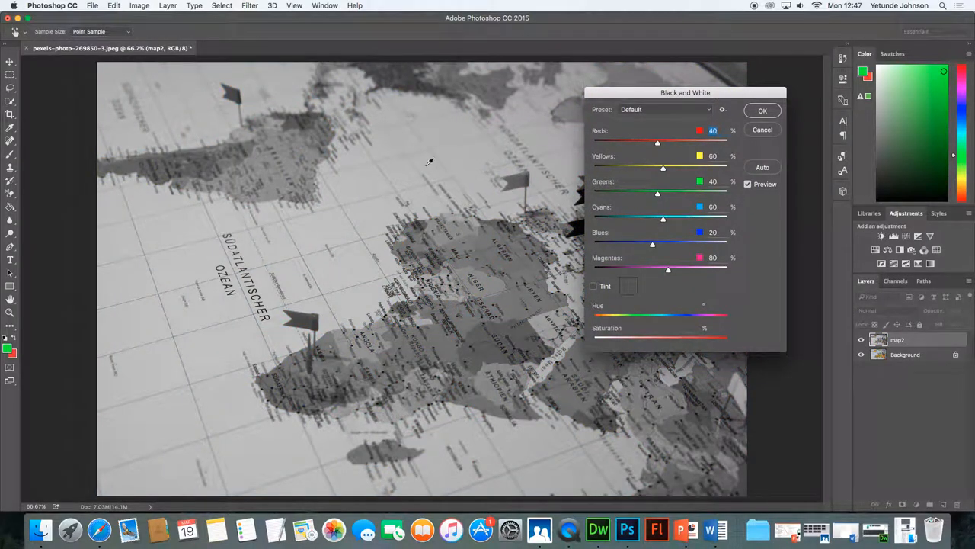
pyautogui.moveTo(364, 98)
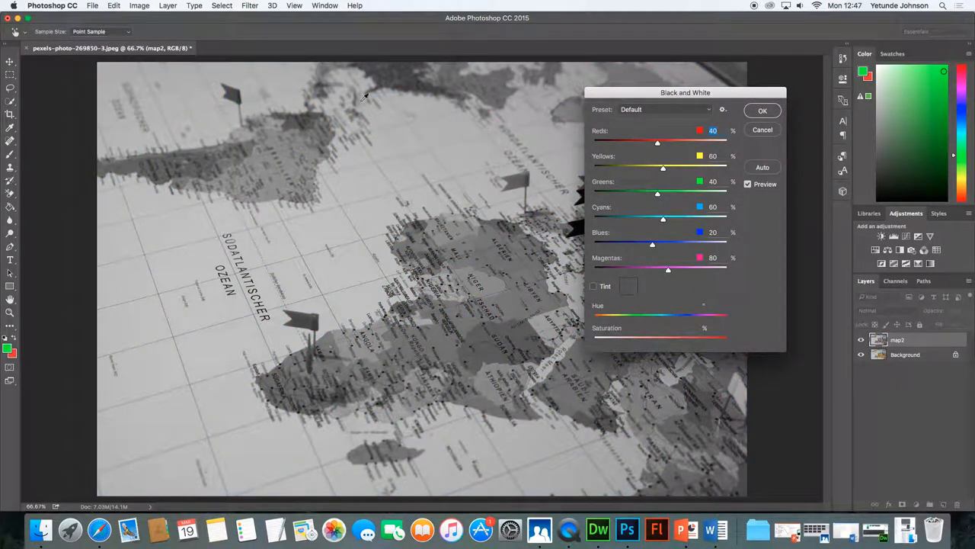
pyautogui.moveTo(511, 168)
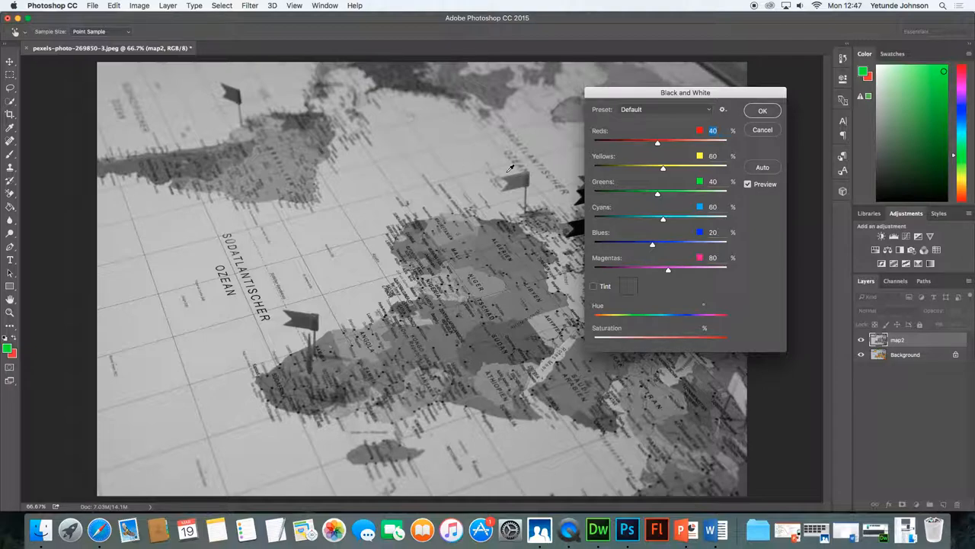
pyautogui.moveTo(813, 144)
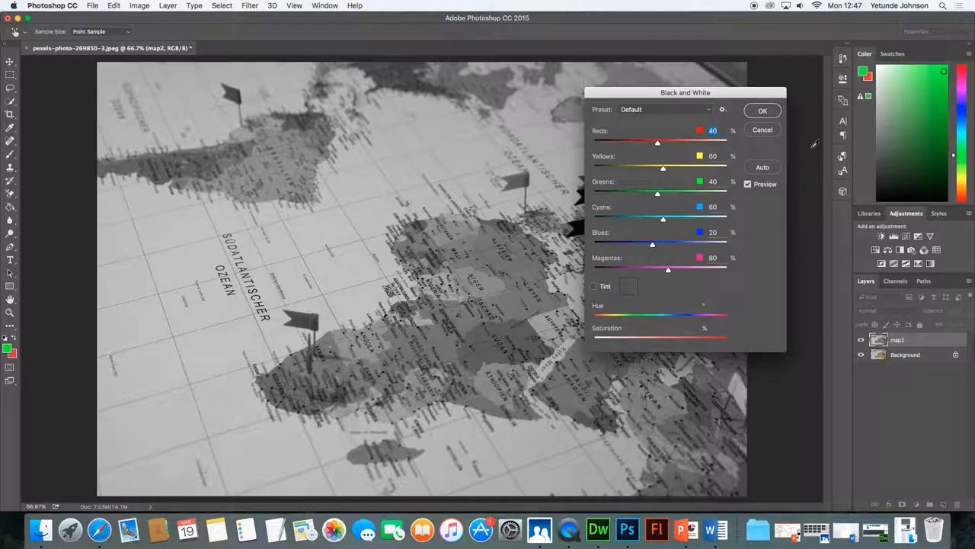
pyautogui.click(763, 110)
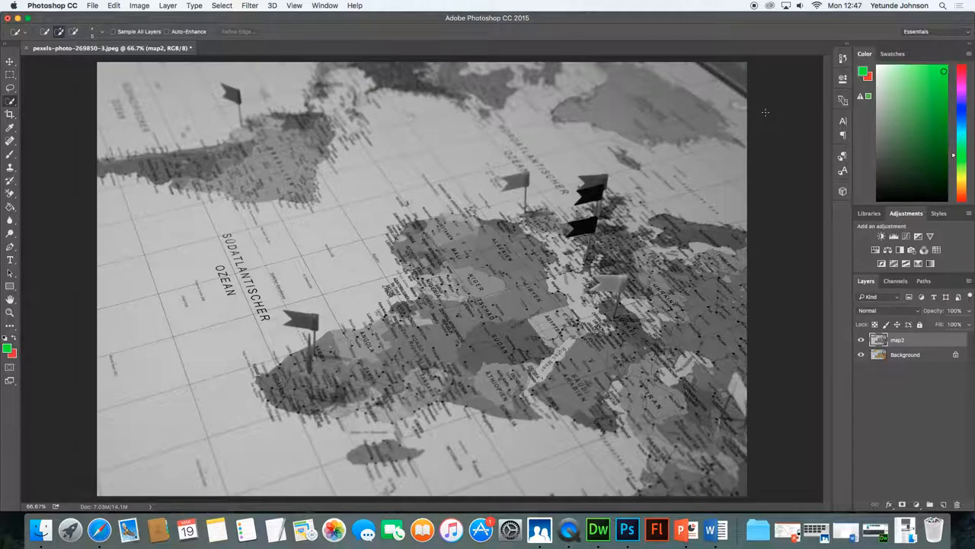
pyautogui.moveTo(366, 187)
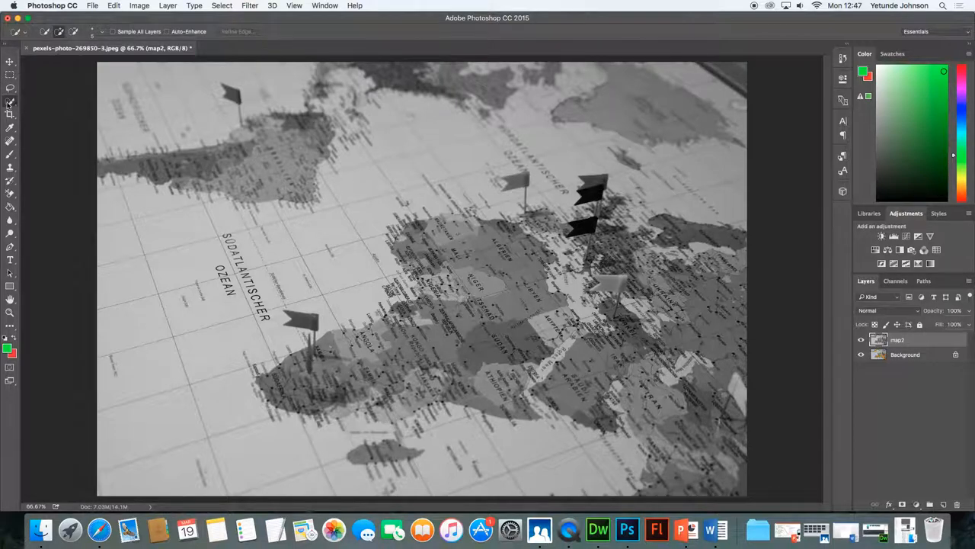
pyautogui.moveTo(11, 112)
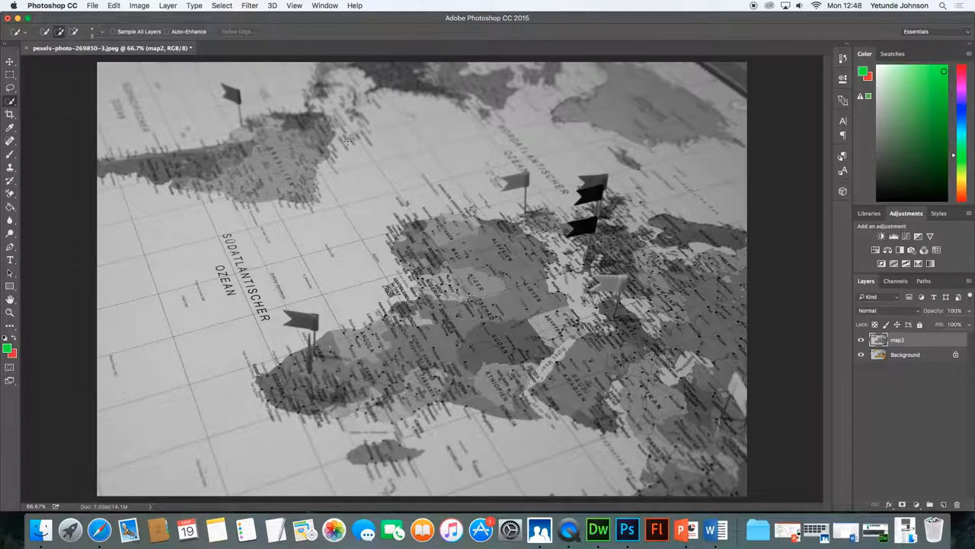
pyautogui.moveTo(351, 145)
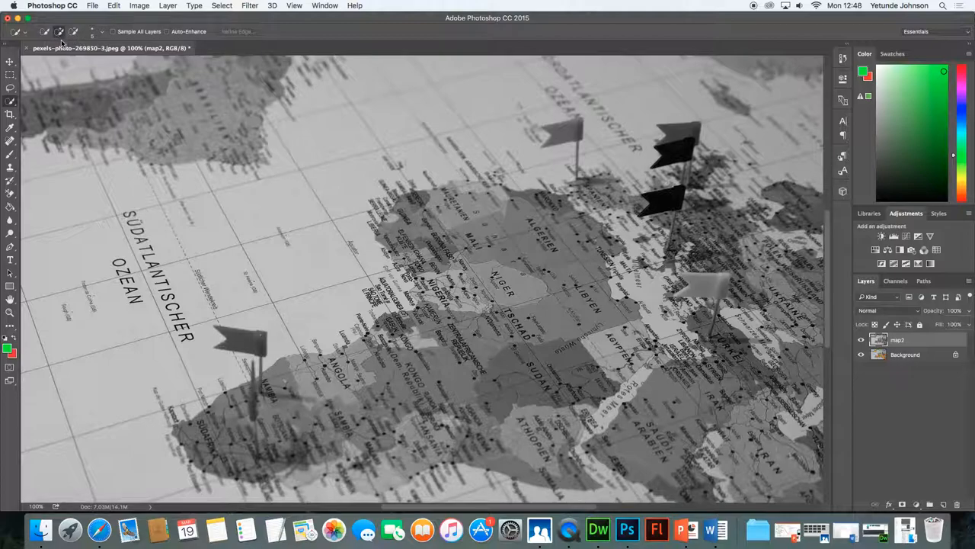
# Step: Set the Quick Selection brush size to 6 px
pyautogui.click(101, 32)
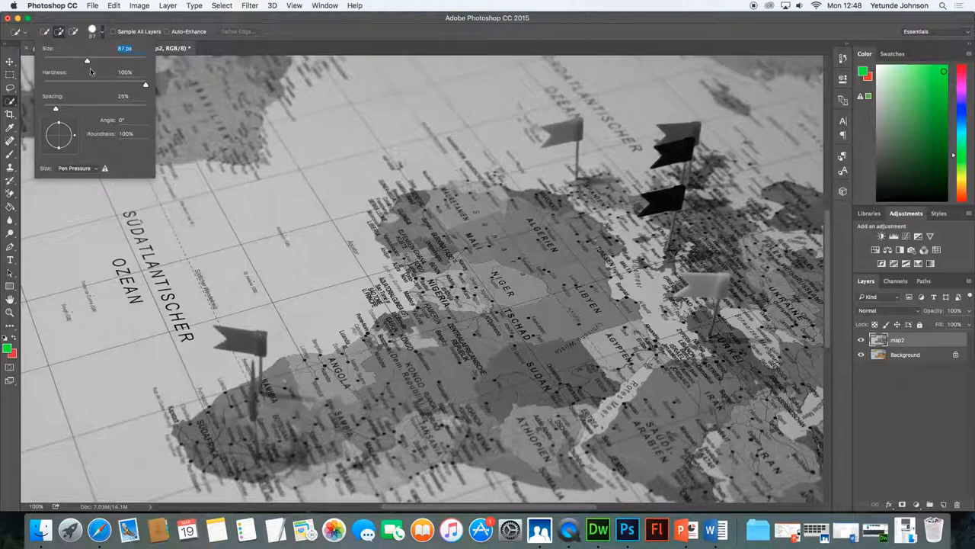
pyautogui.moveTo(86, 60); pyautogui.dragTo(47, 60)
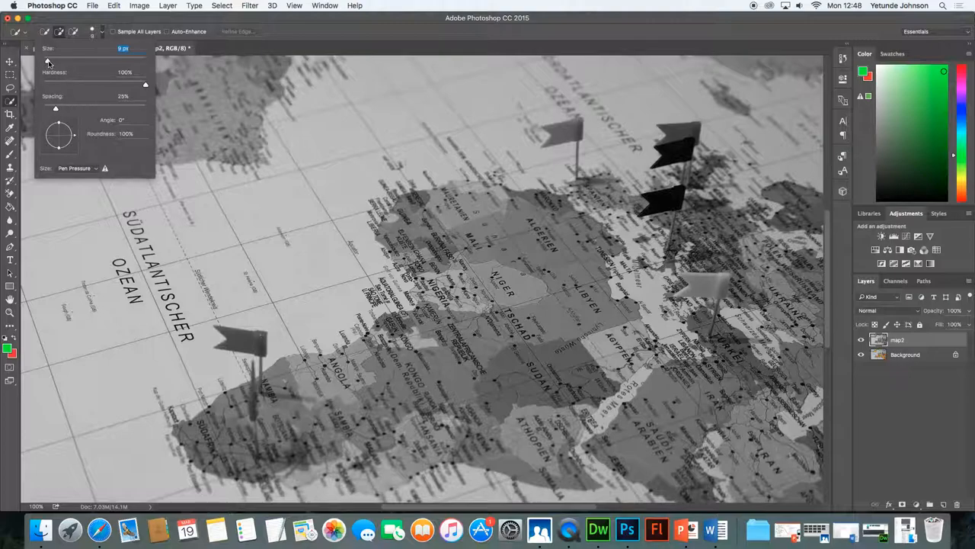
pyautogui.click(47, 61)
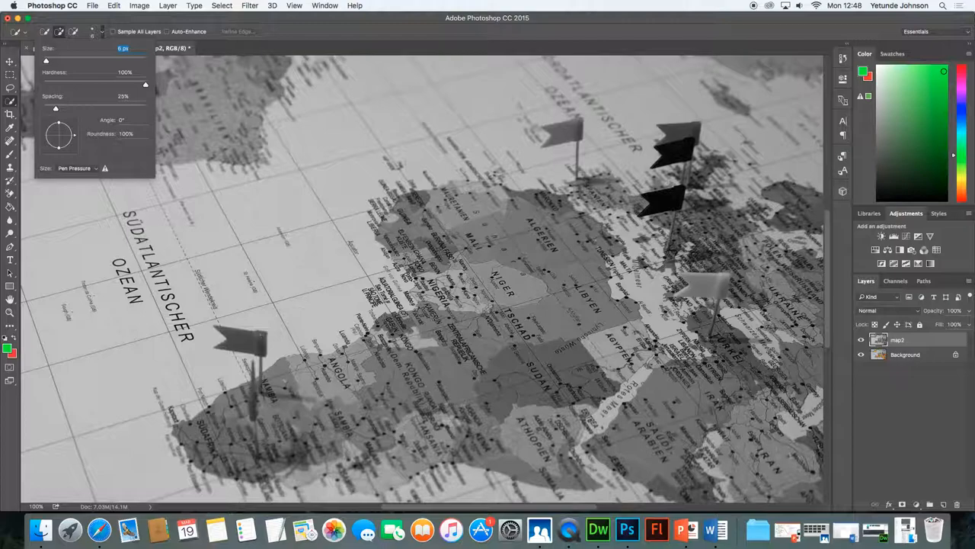
pyautogui.click(104, 34)
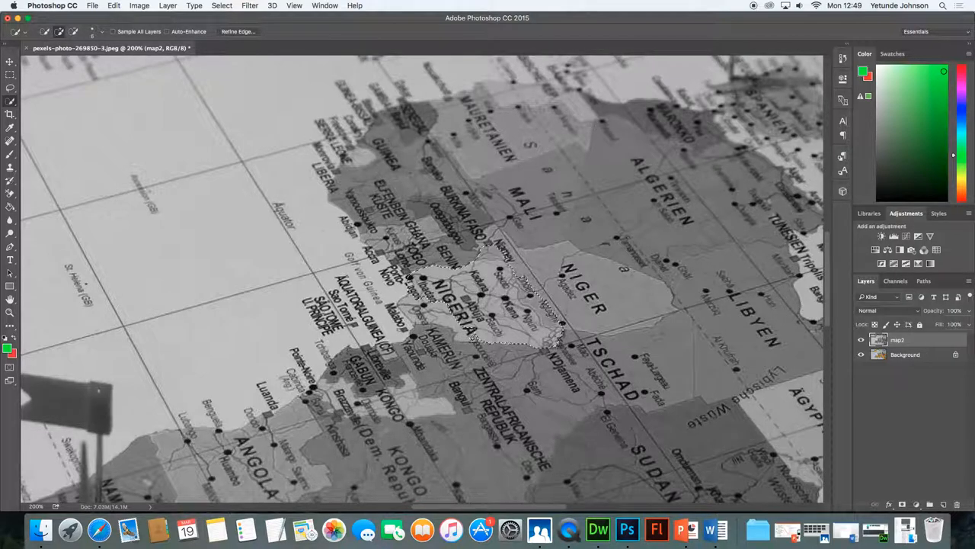
# Step: Add more of Nigeria to the Quick Selection at 200% zoom
pyautogui.click(464, 337)
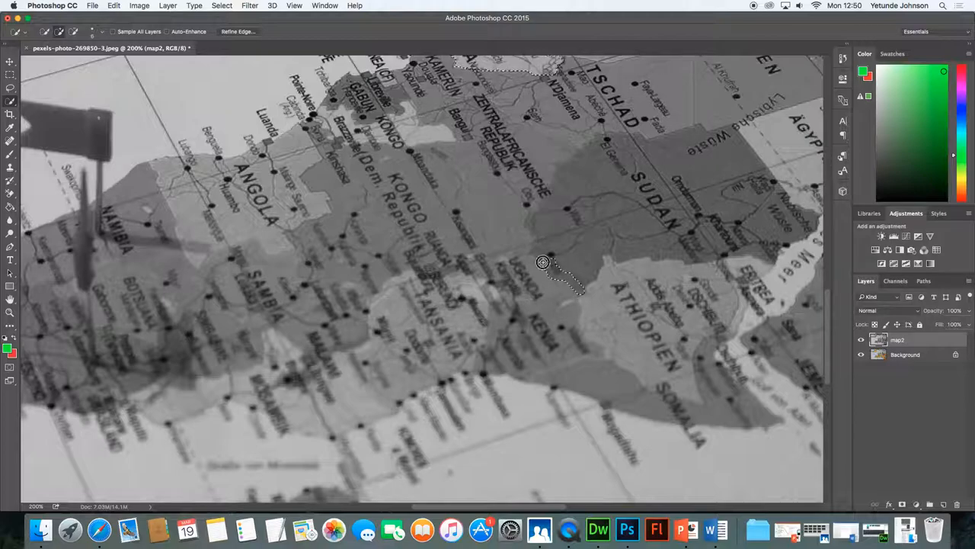
# Step: Paint over Sudan with Quick Selection in Add mode to extend the selection
pyautogui.moveTo(542, 261); pyautogui.dragTo(539, 251)
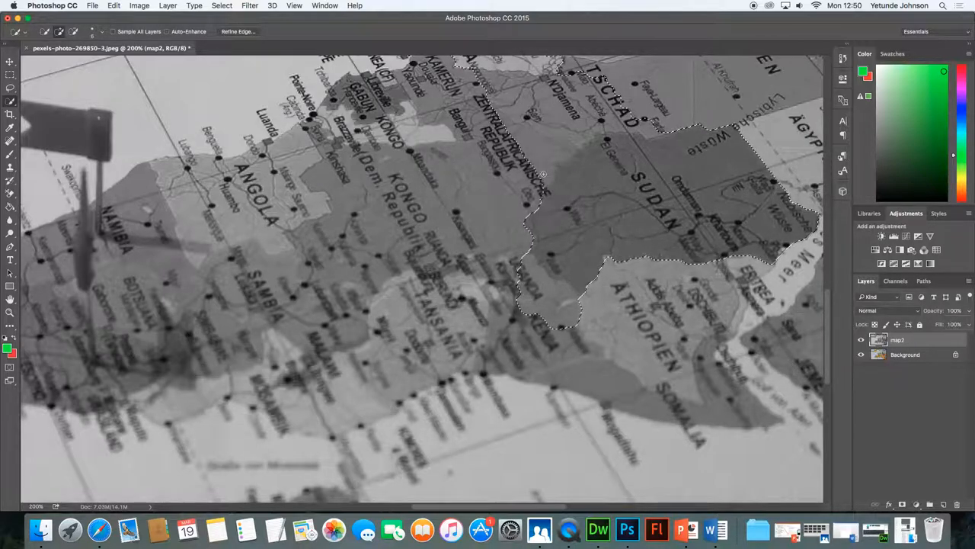
pyautogui.click(113, 6)
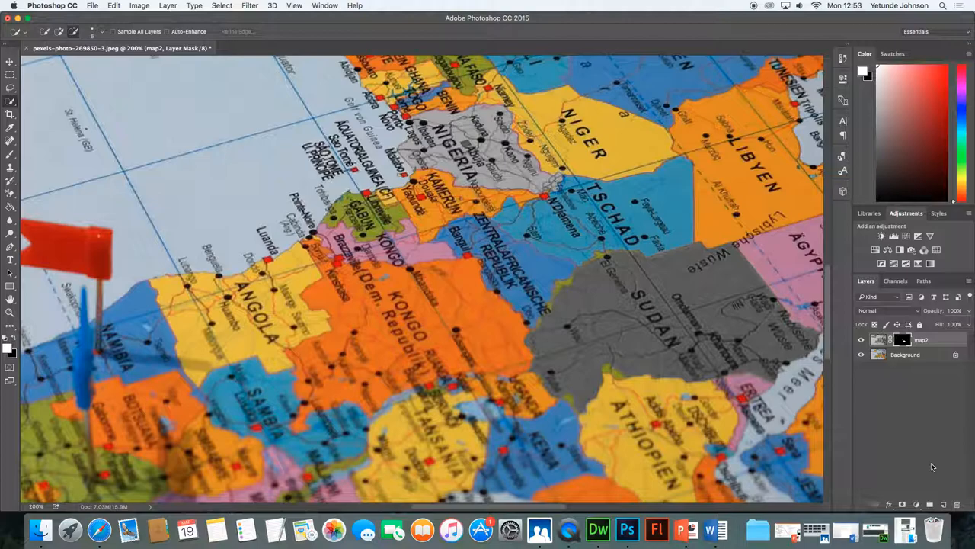
pyautogui.moveTo(547, 253)
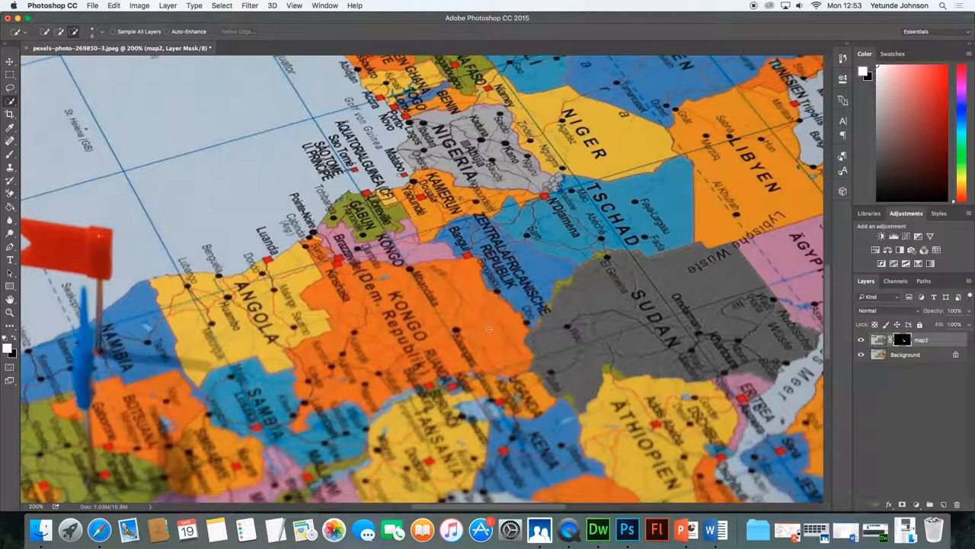
pyautogui.moveTo(447, 299)
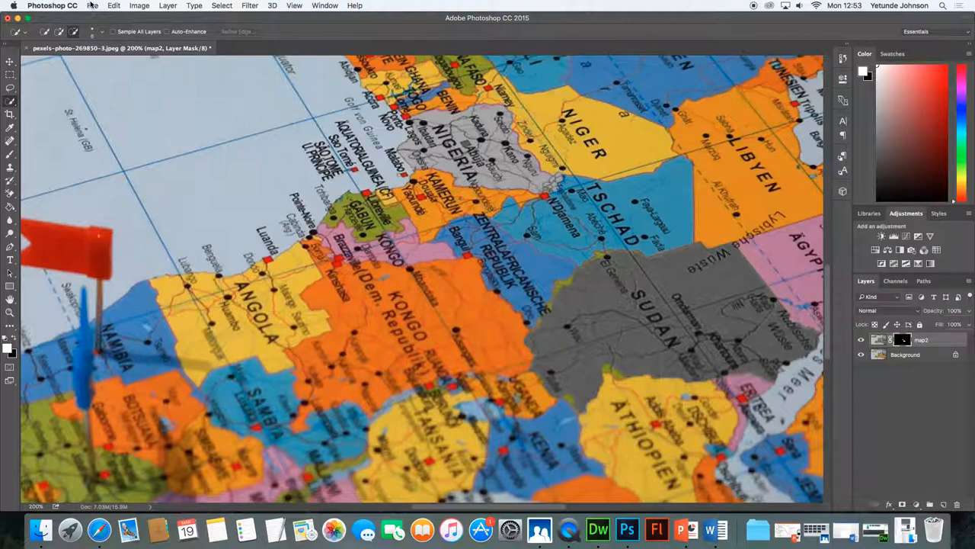
# Step: Invert the map2 layer mask so Nigeria and Sudan show colour
pyautogui.click(140, 5)
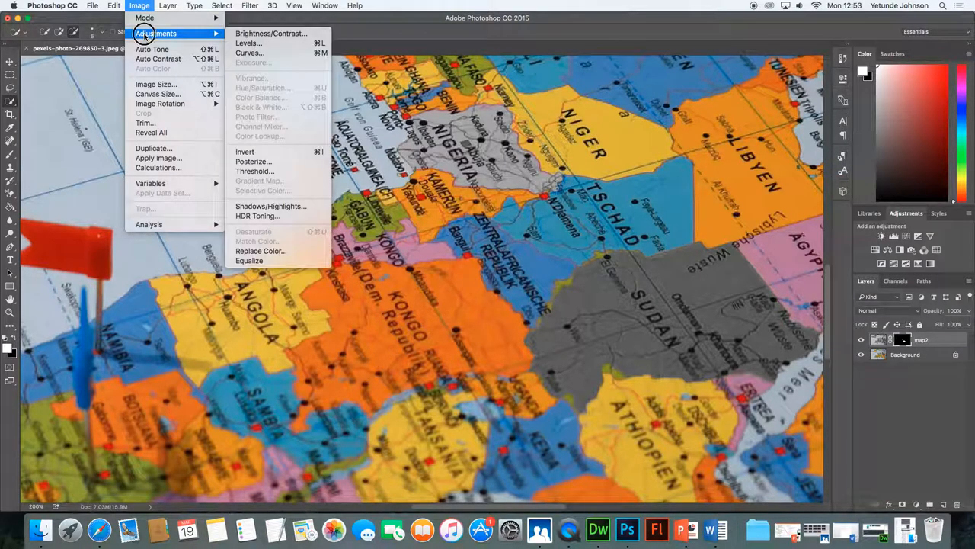
pyautogui.moveTo(246, 152)
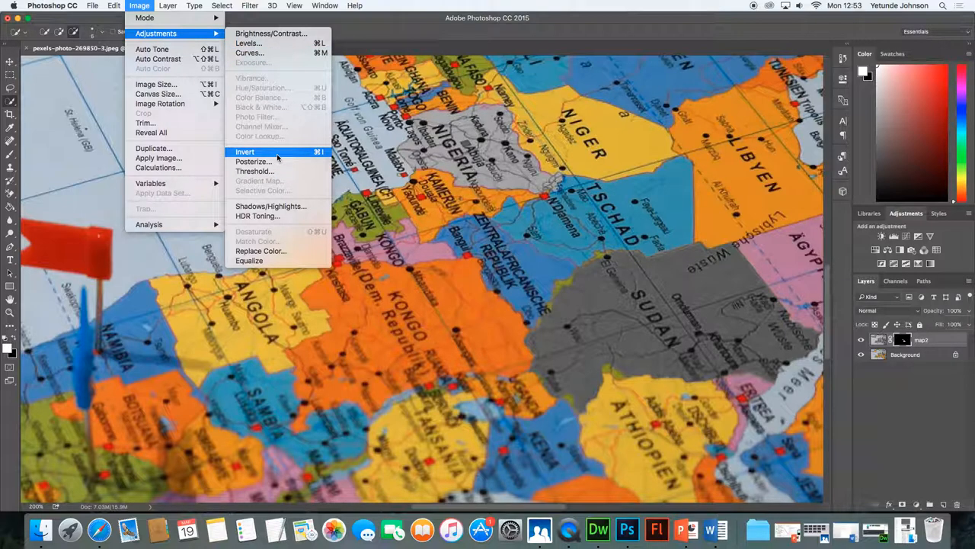
pyautogui.click(245, 152)
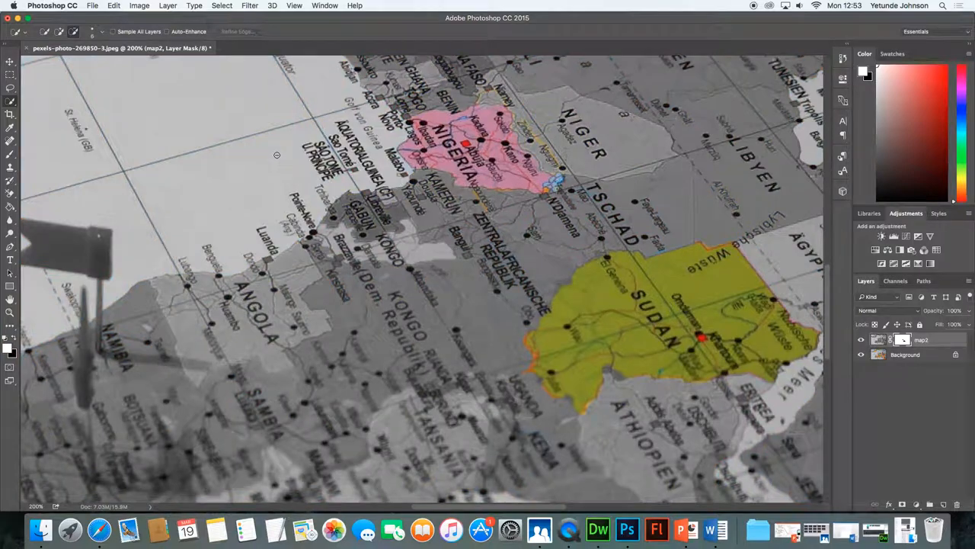